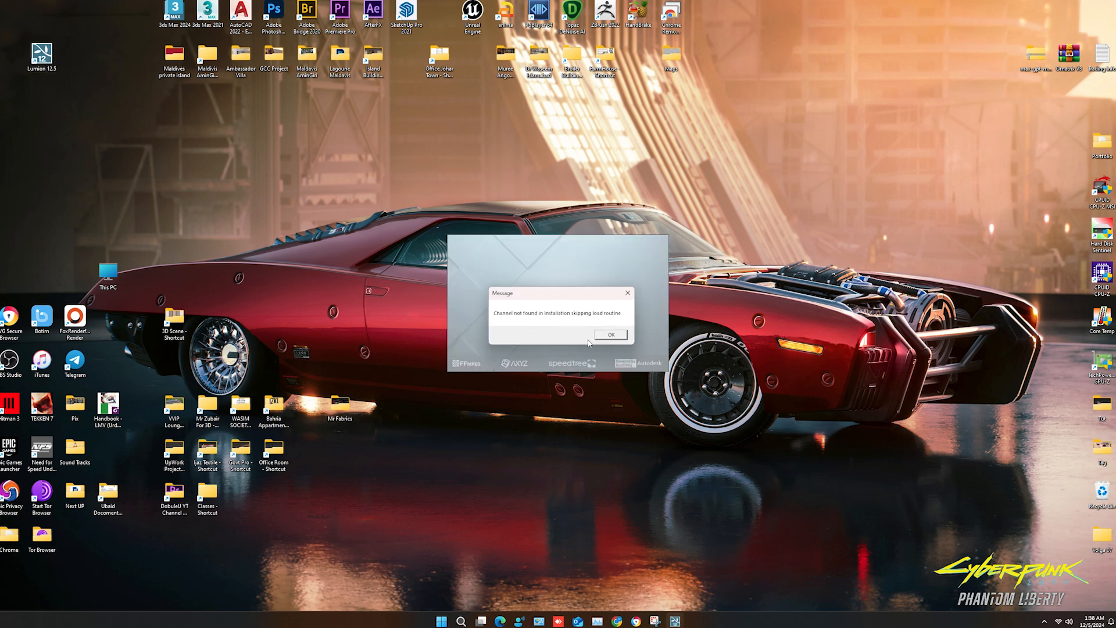
# - Dismiss both Lumion channel-not-found error messages
pyautogui.click(609, 335)
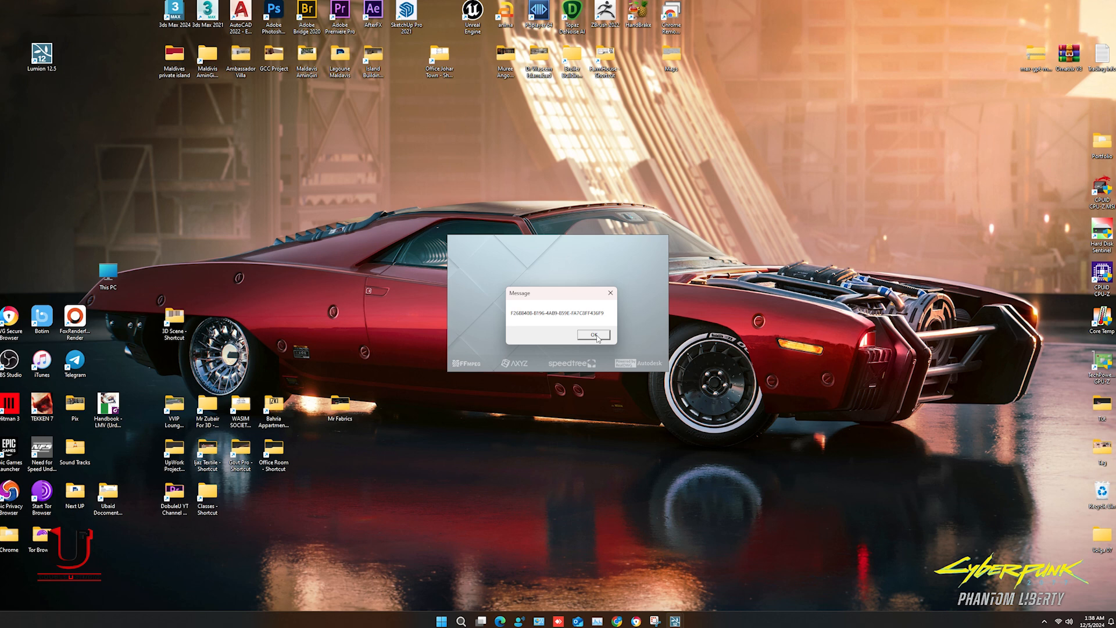
pyautogui.click(594, 335)
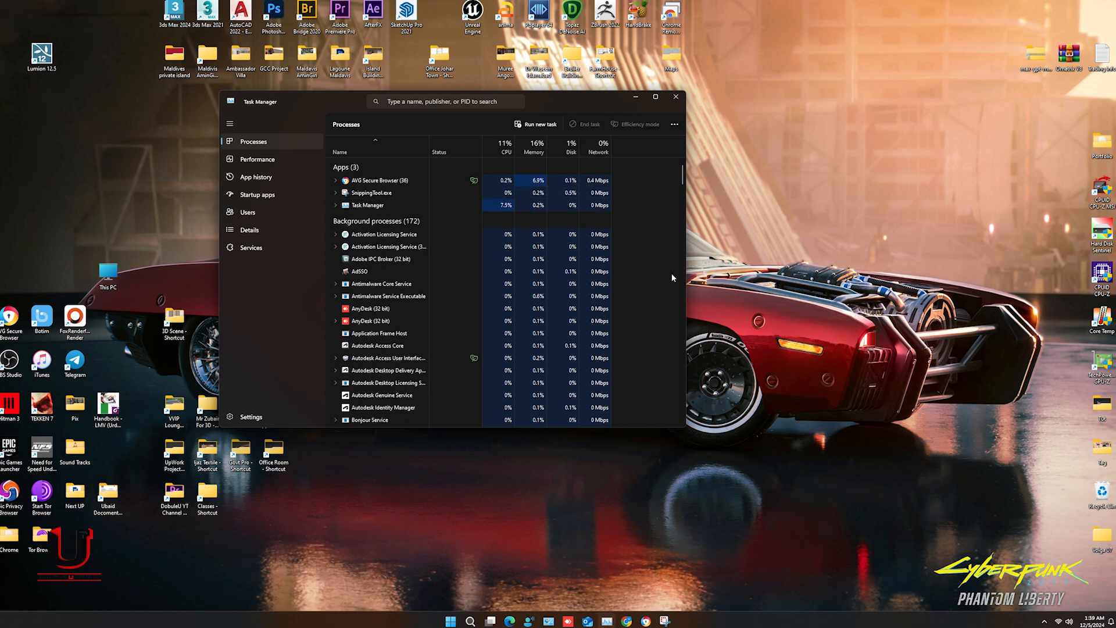
# - Close Task Manager and search Windows for 'wi' to find Windows Security
pyautogui.click(674, 96)
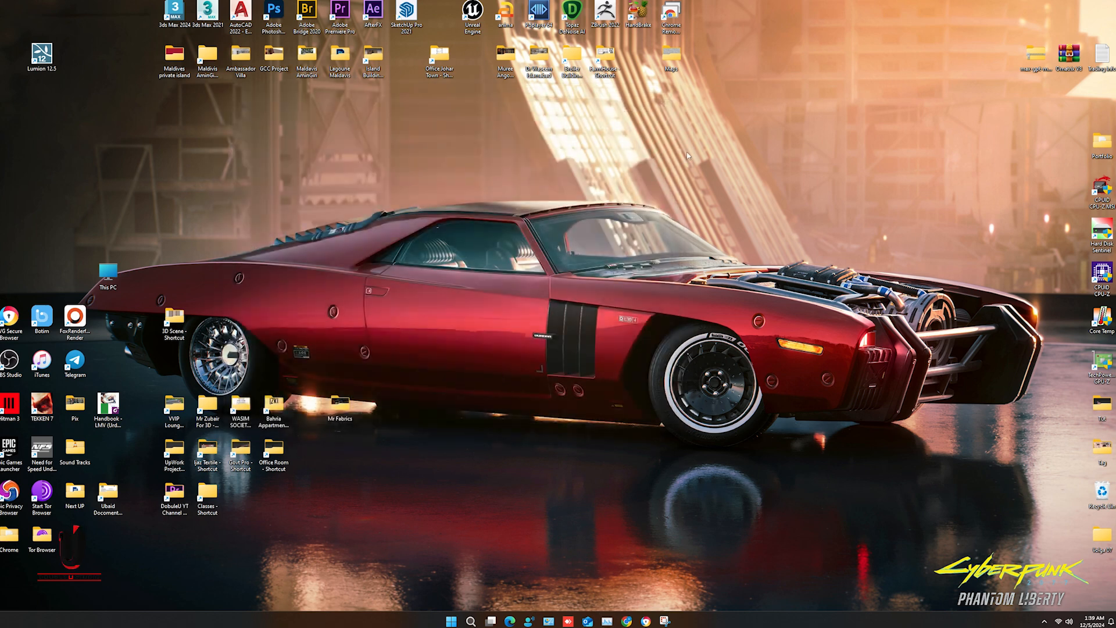
pyautogui.moveTo(541, 452)
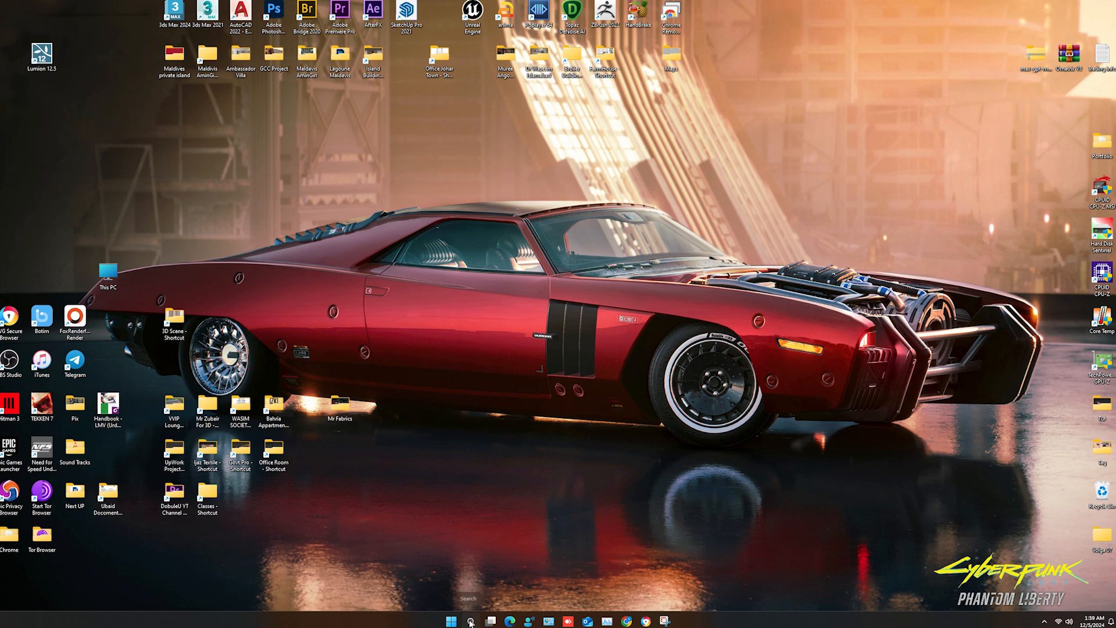
pyautogui.click(469, 621)
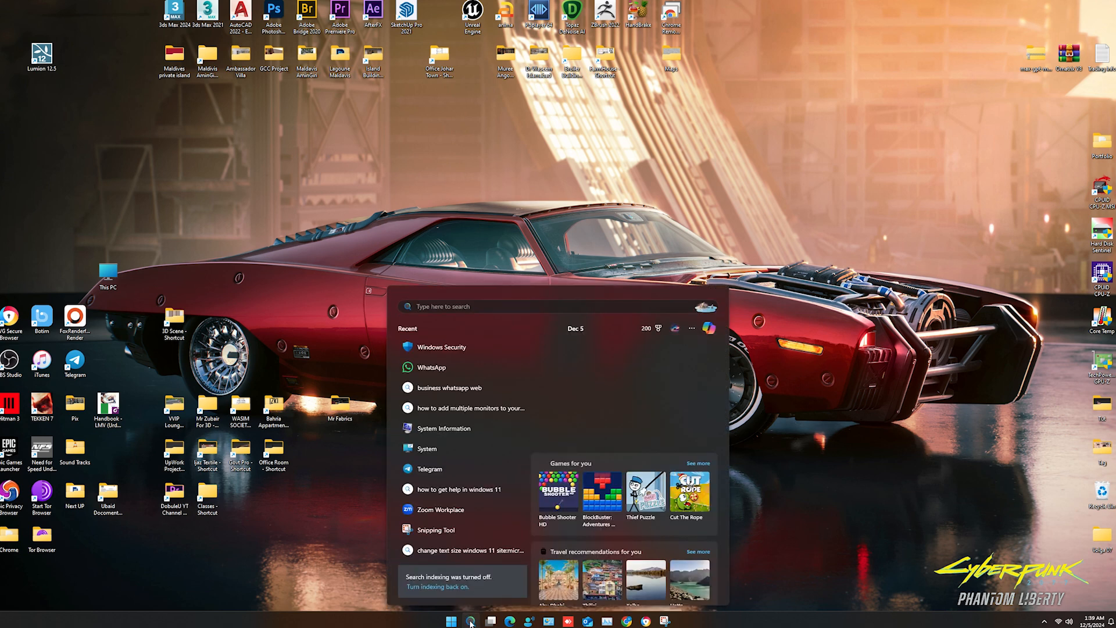
pyautogui.write('windows')
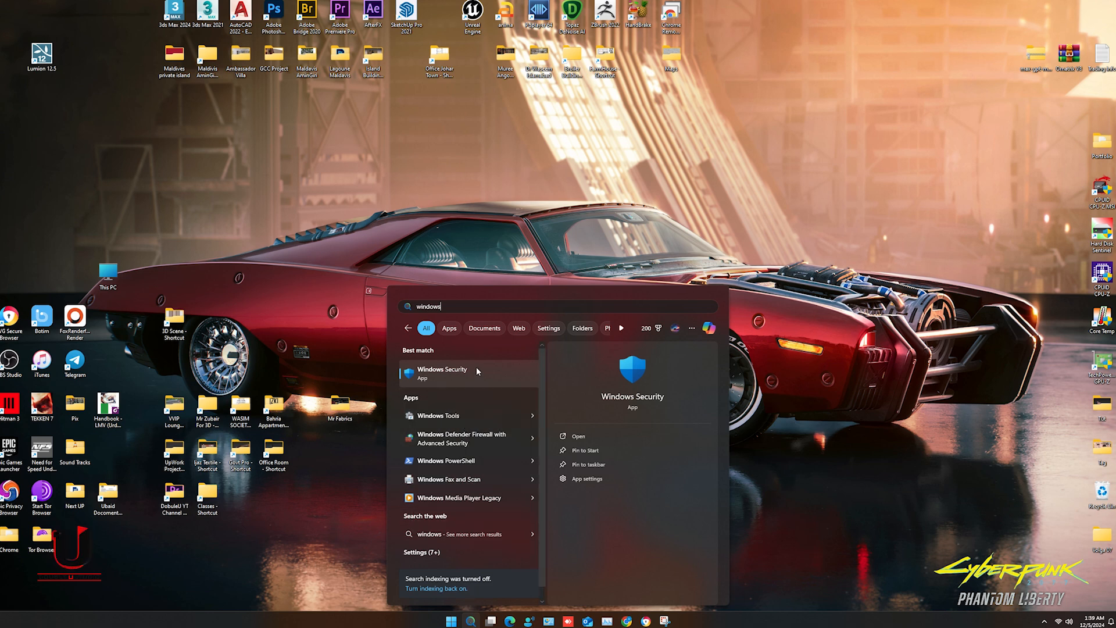
# - Launch Windows Security and view Virus & threat protection's Protection history
pyautogui.click(442, 373)
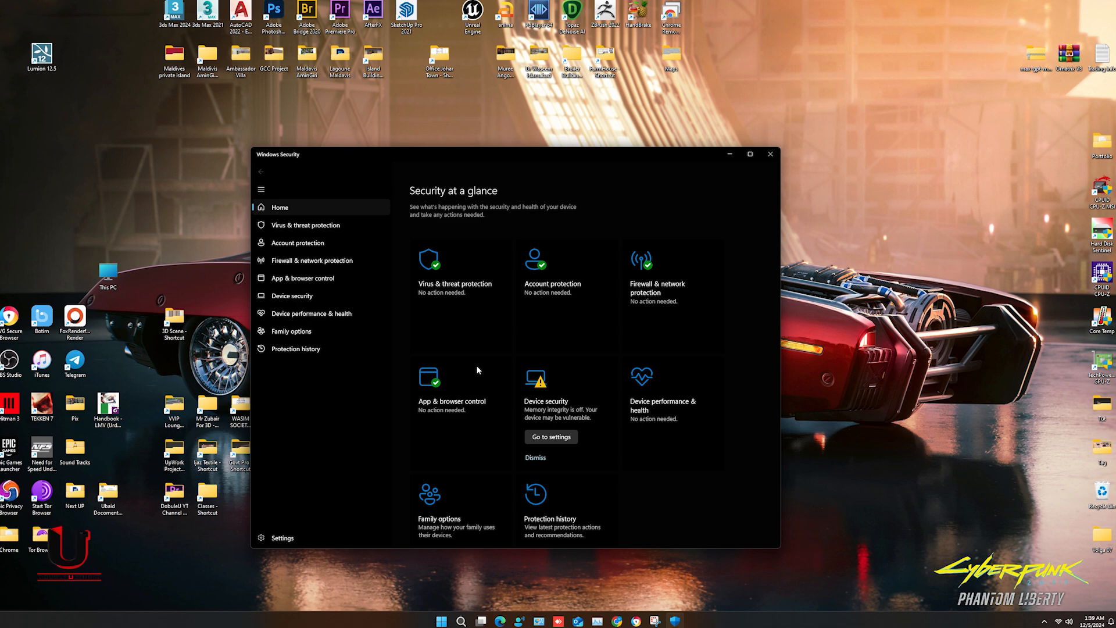
pyautogui.moveTo(494, 362)
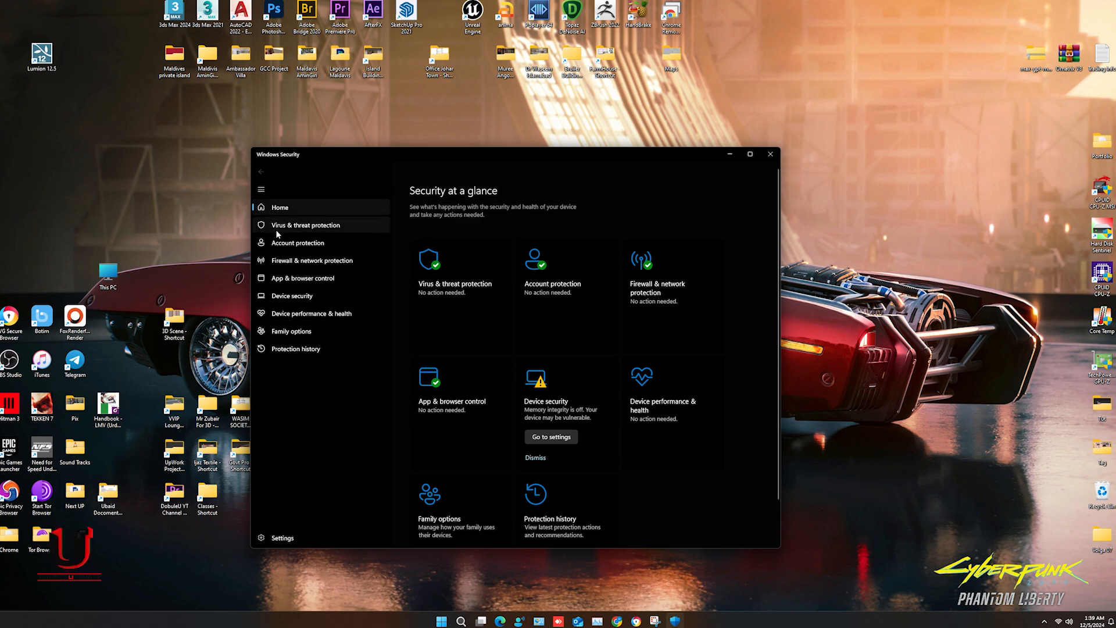
pyautogui.moveTo(294, 235)
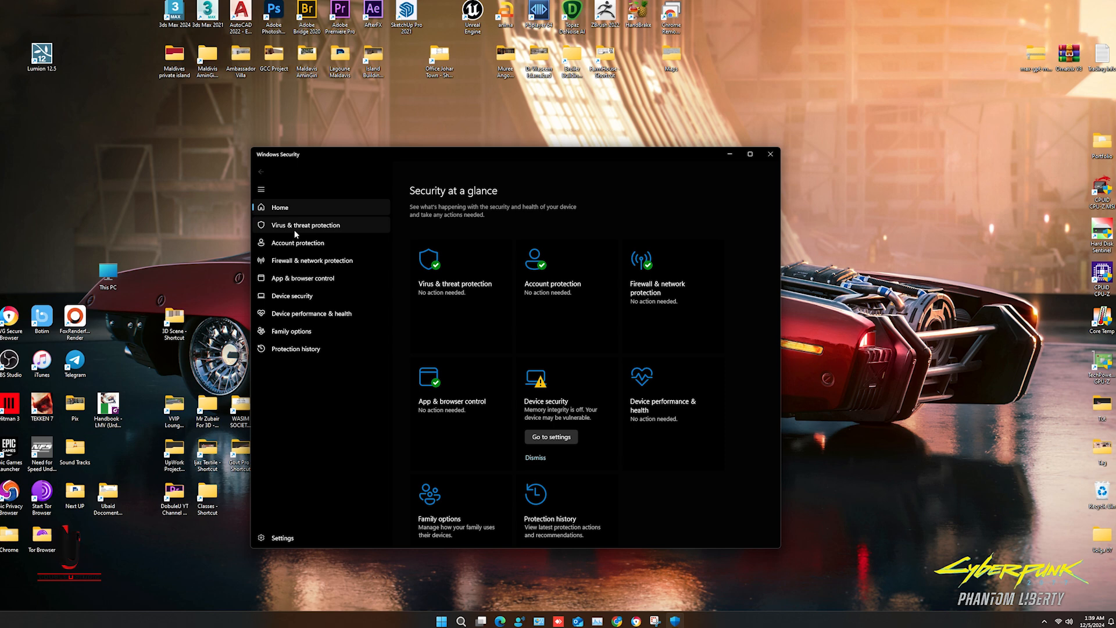
pyautogui.click(307, 225)
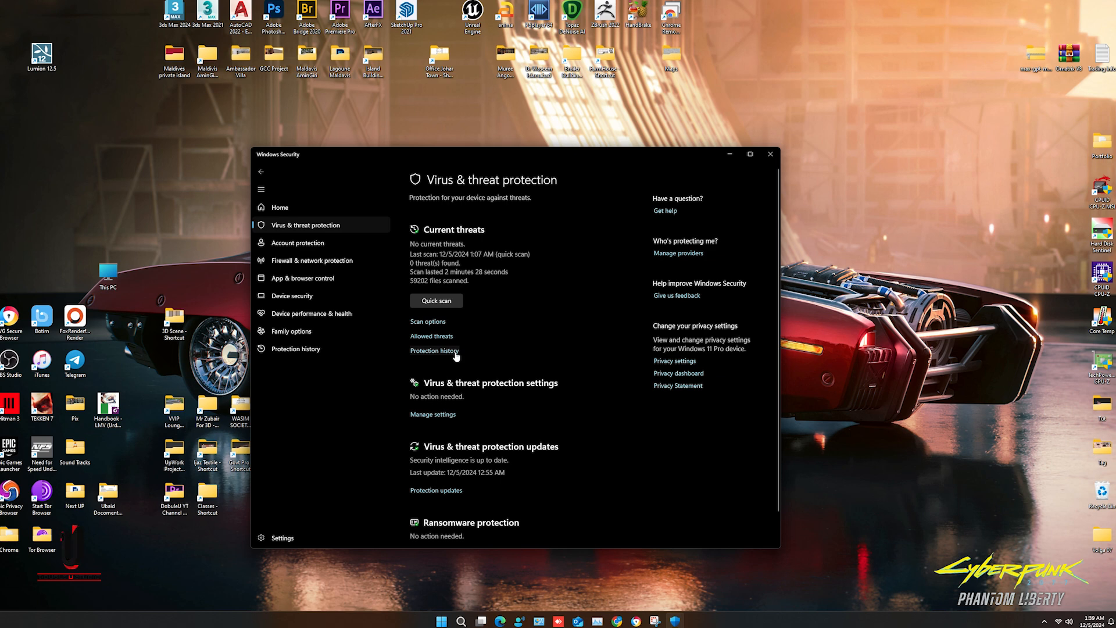
pyautogui.click(434, 350)
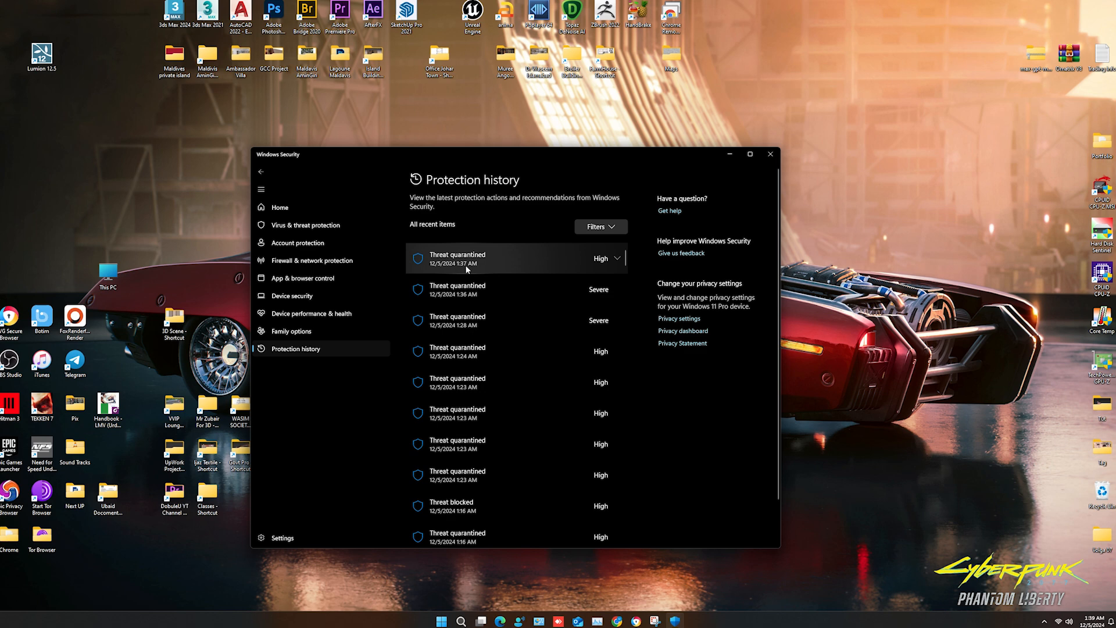
# - Restore the severe quarantined Lumion StringOperator.dll, then close Windows Security
pyautogui.click(513, 258)
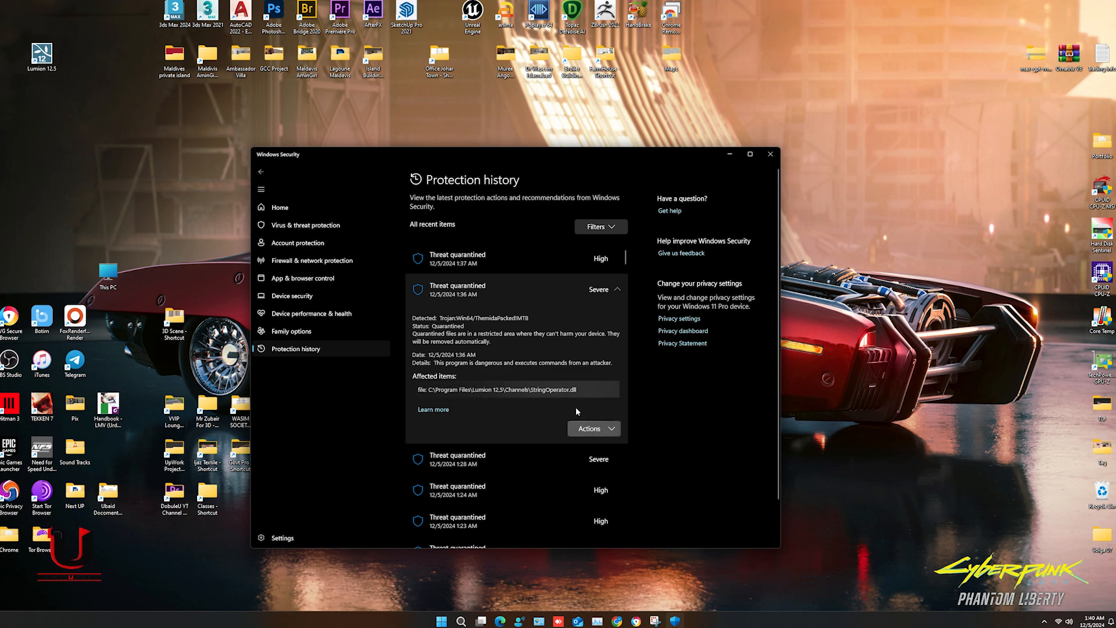
pyautogui.click(590, 428)
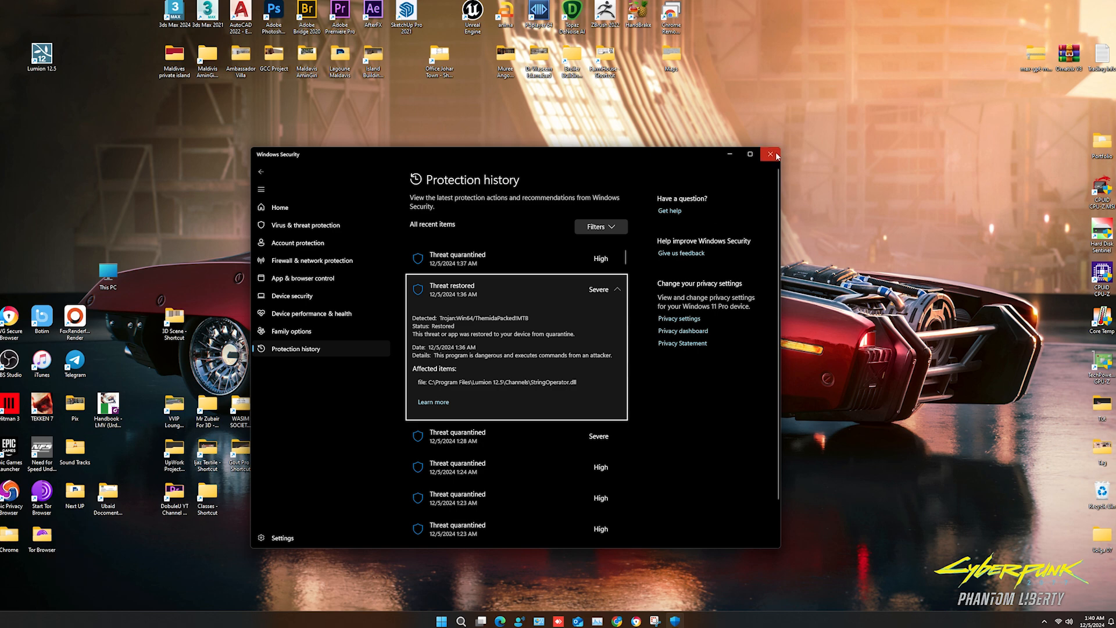
pyautogui.click(770, 154)
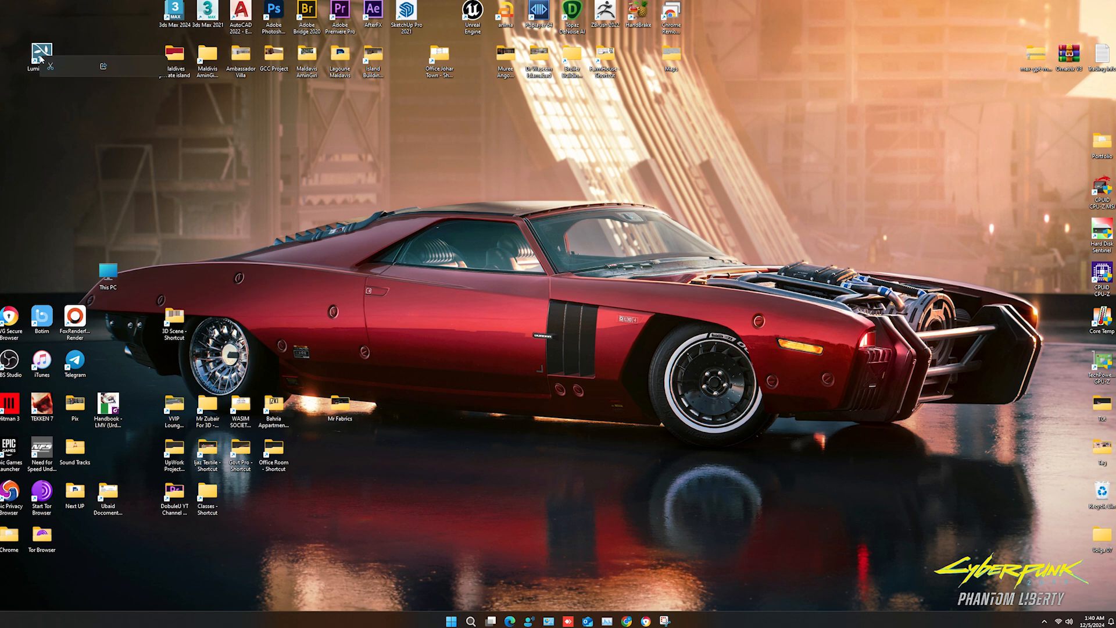
# - Browse from the Lumion 12.5 shortcut to its Channels folder and copy the path
pyautogui.rightClick(42, 55)
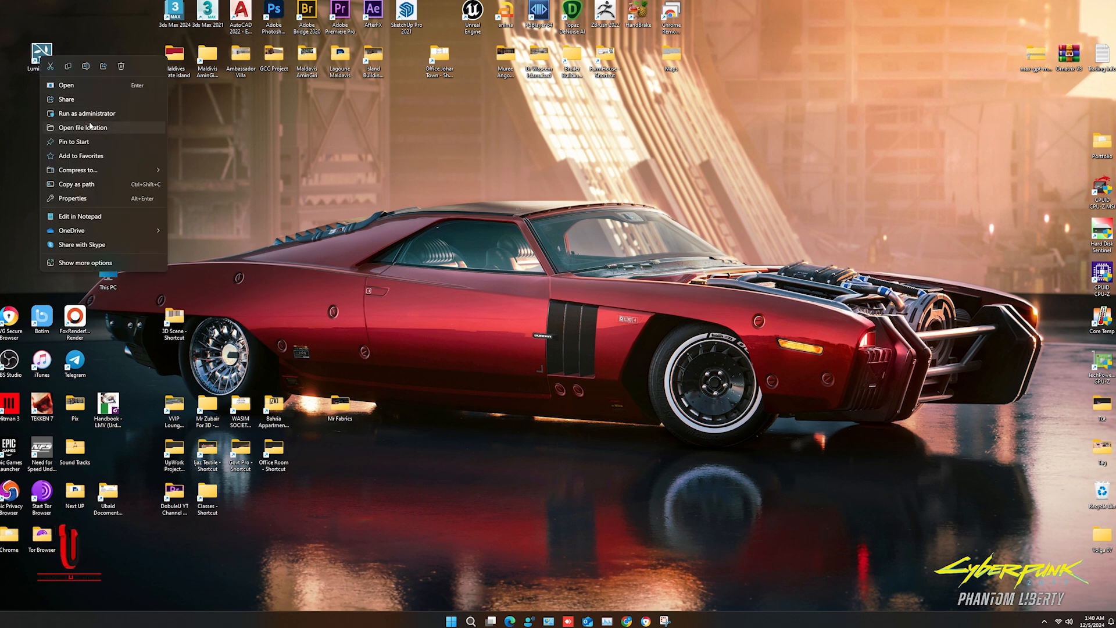
pyautogui.click(83, 127)
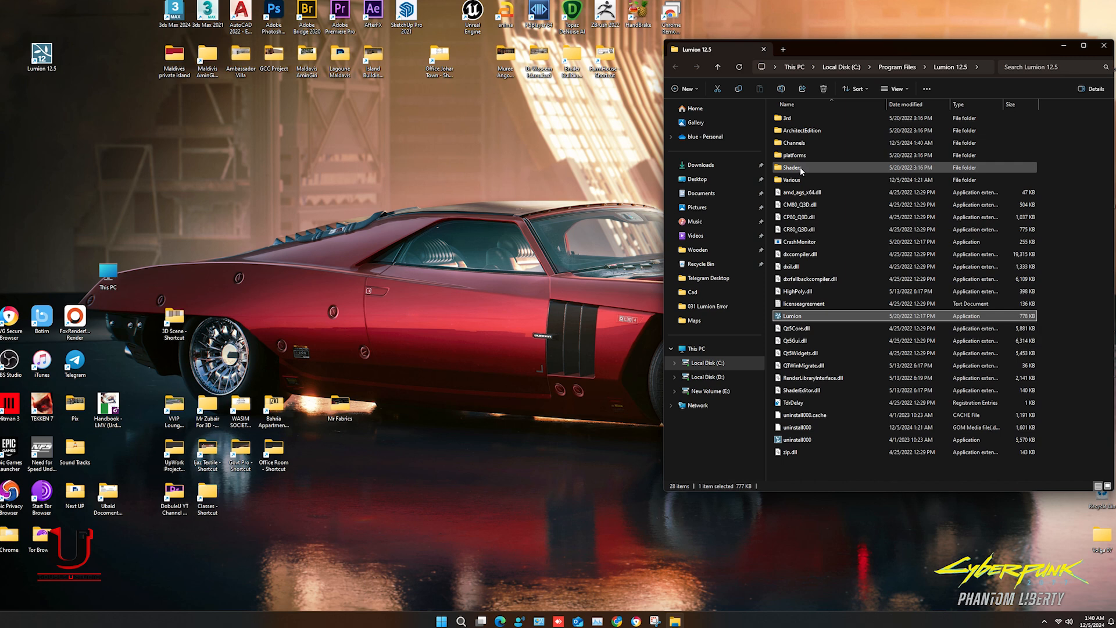
pyautogui.moveTo(801, 142)
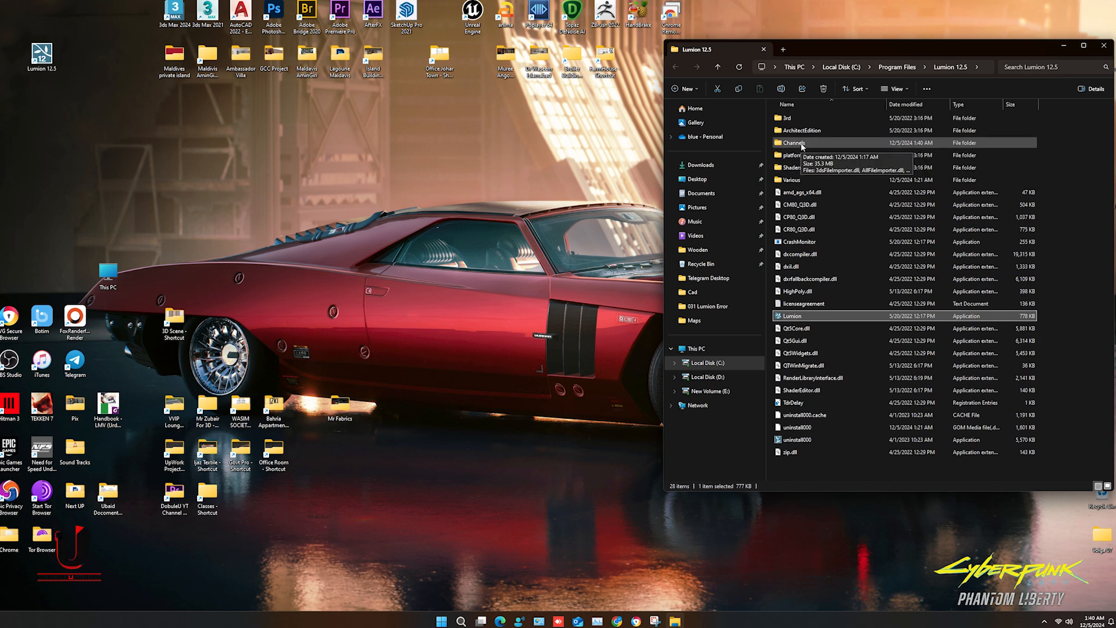
pyautogui.doubleClick(795, 142)
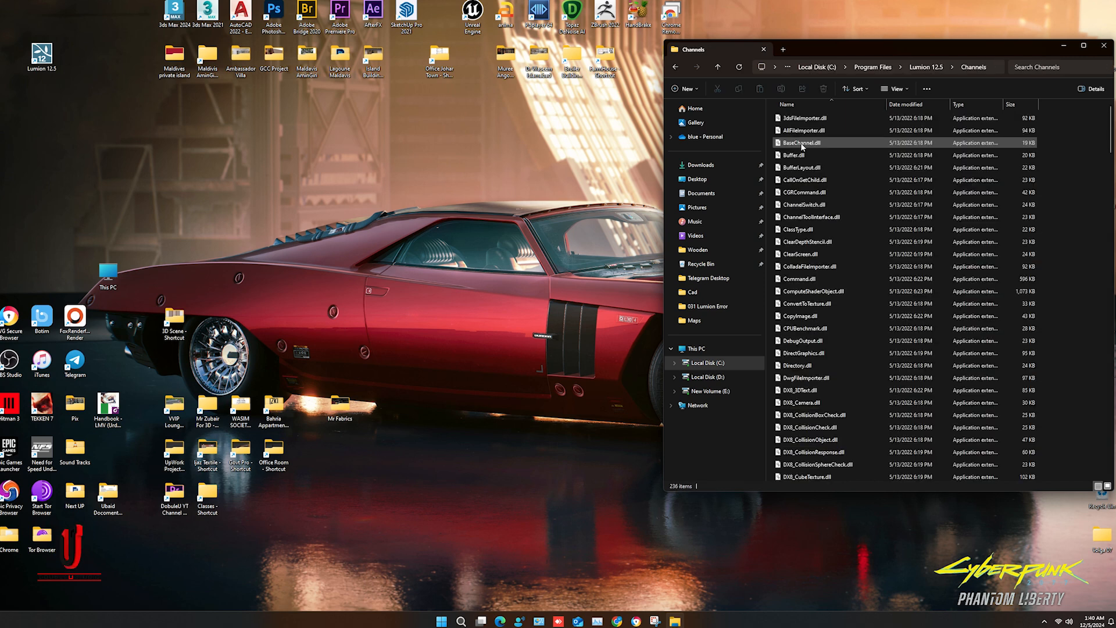
pyautogui.click(854, 66)
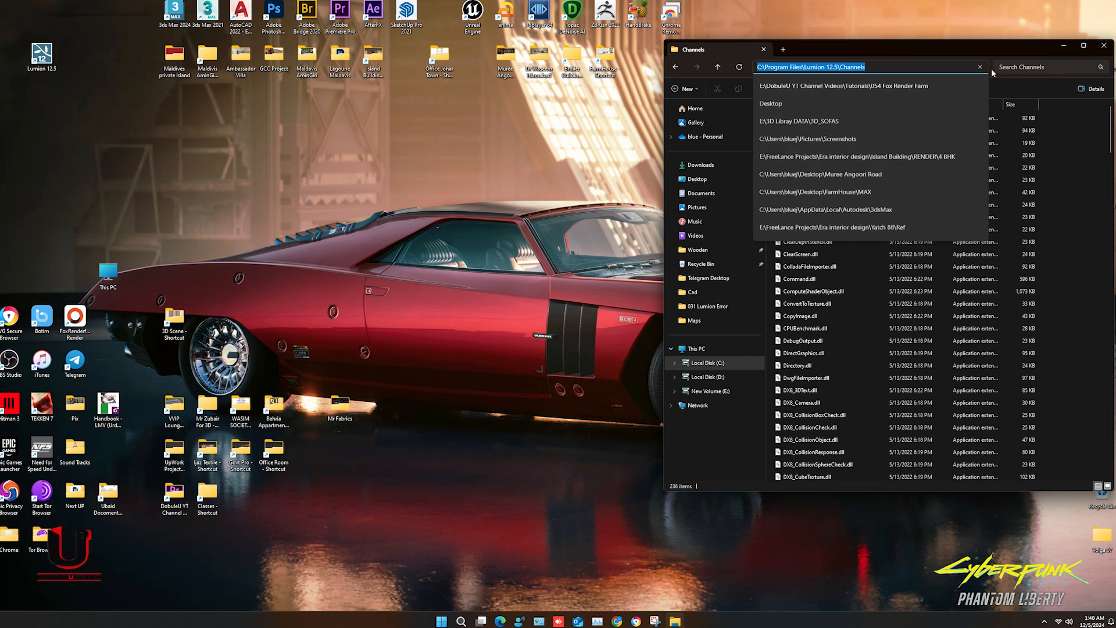
pyautogui.rightClick(854, 66)
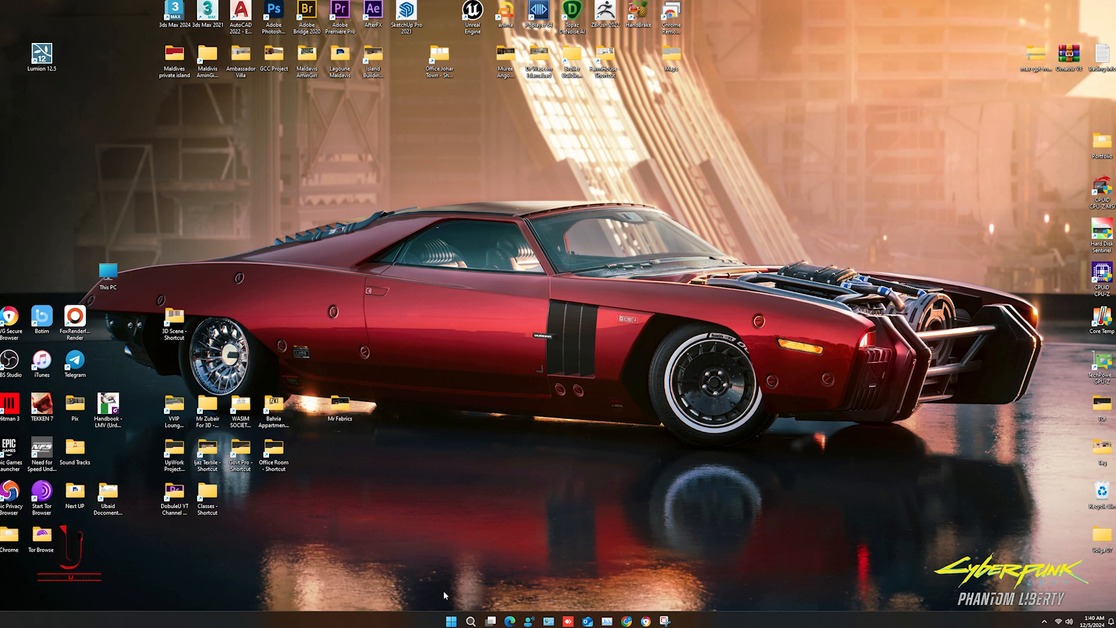
# - Reopen Windows Security to the Virus & threat protection settings page
pyautogui.click(470, 621)
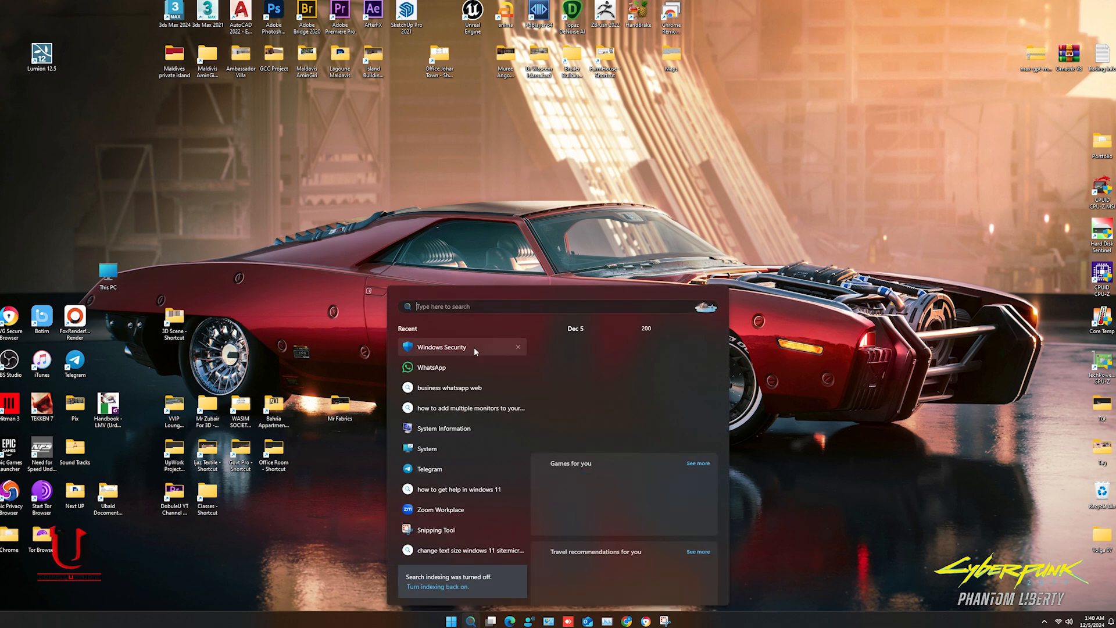
pyautogui.click(441, 347)
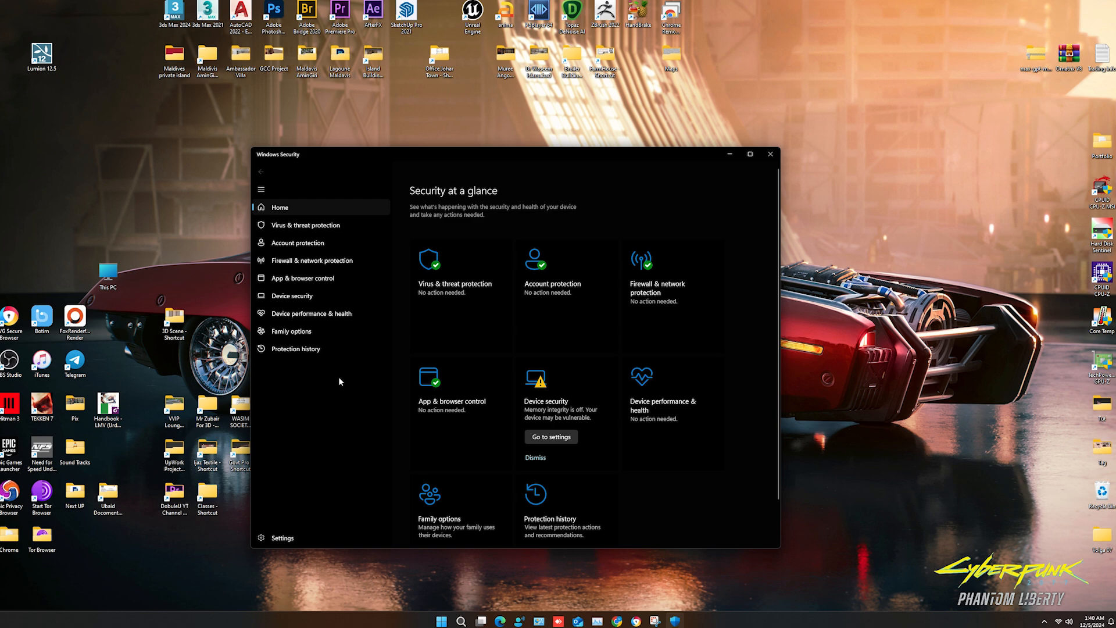
pyautogui.click(305, 225)
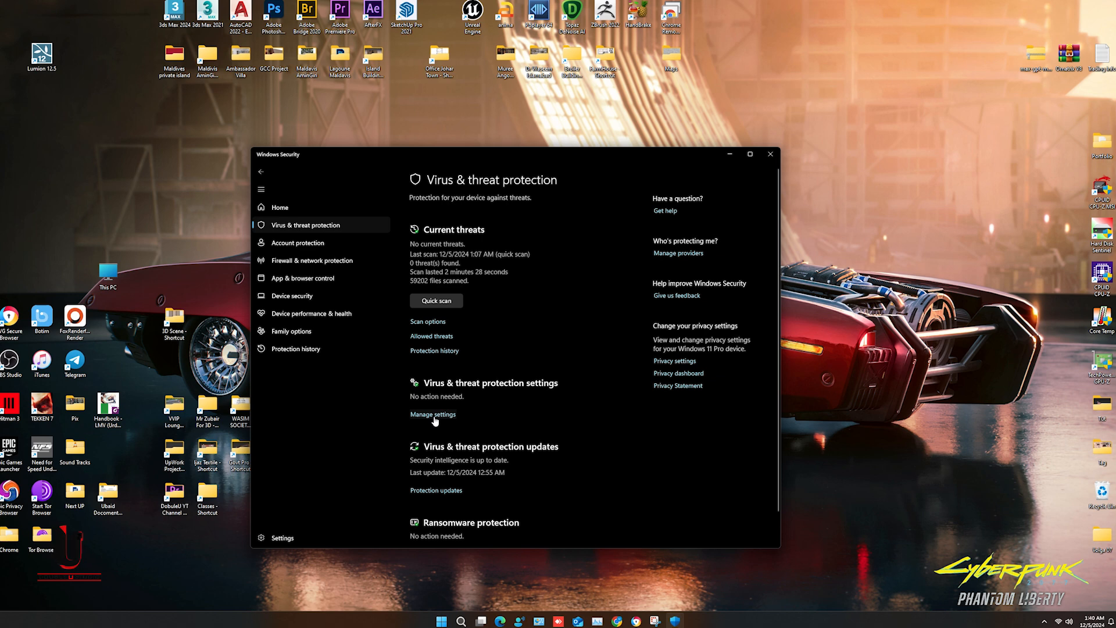
pyautogui.click(432, 414)
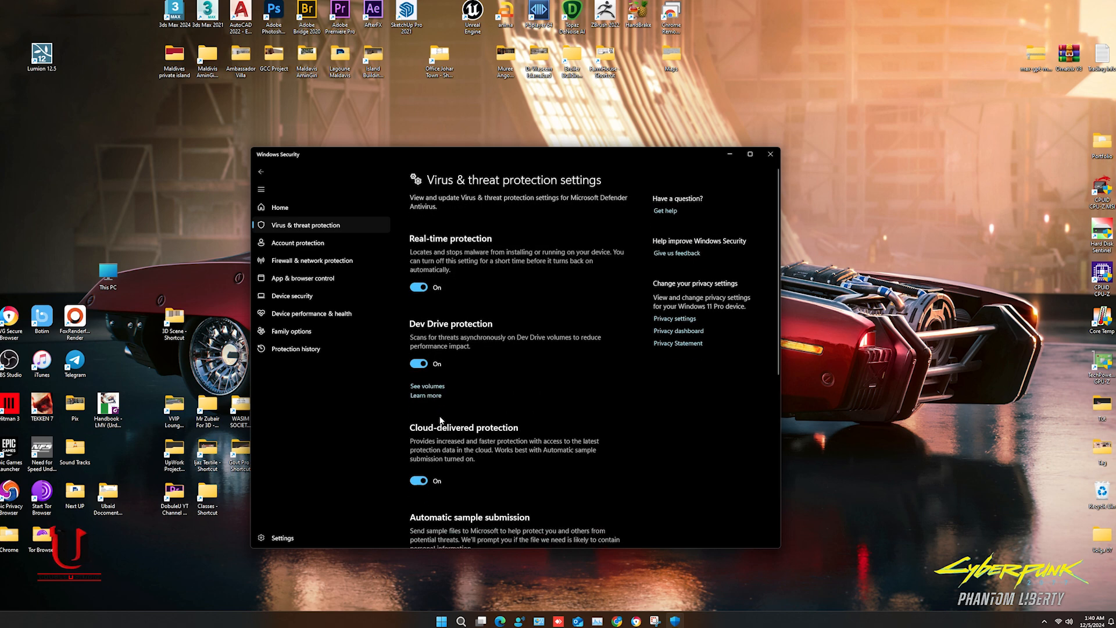
pyautogui.moveTo(548, 339)
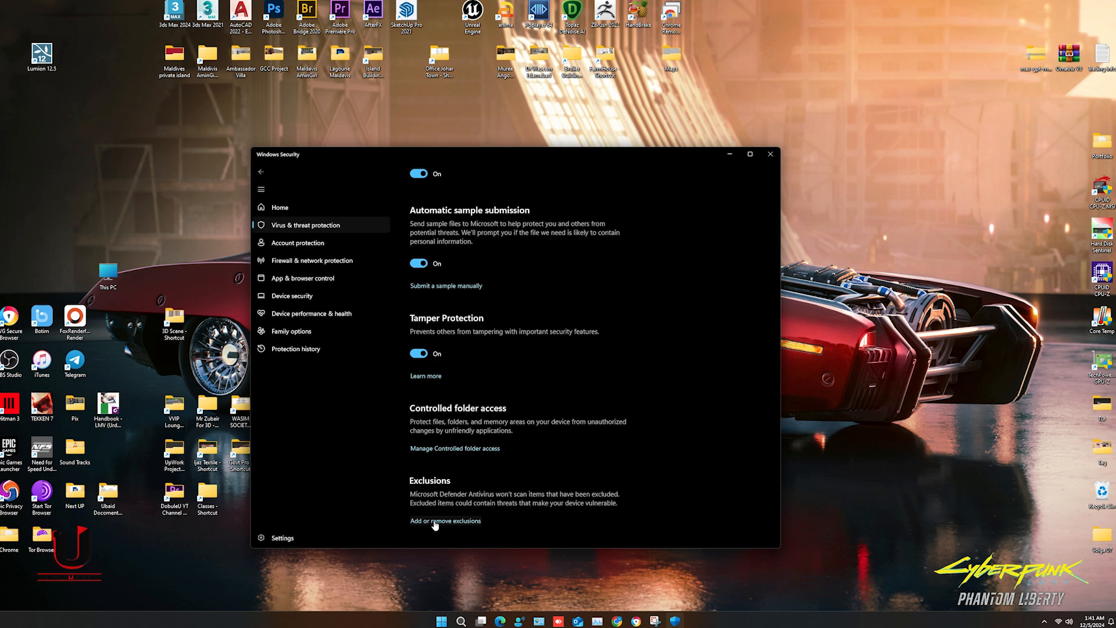
# - Exclude folder C:\Program Files\Lumion 12.5\Channels from scanning, then close Windows Security
pyautogui.click(444, 520)
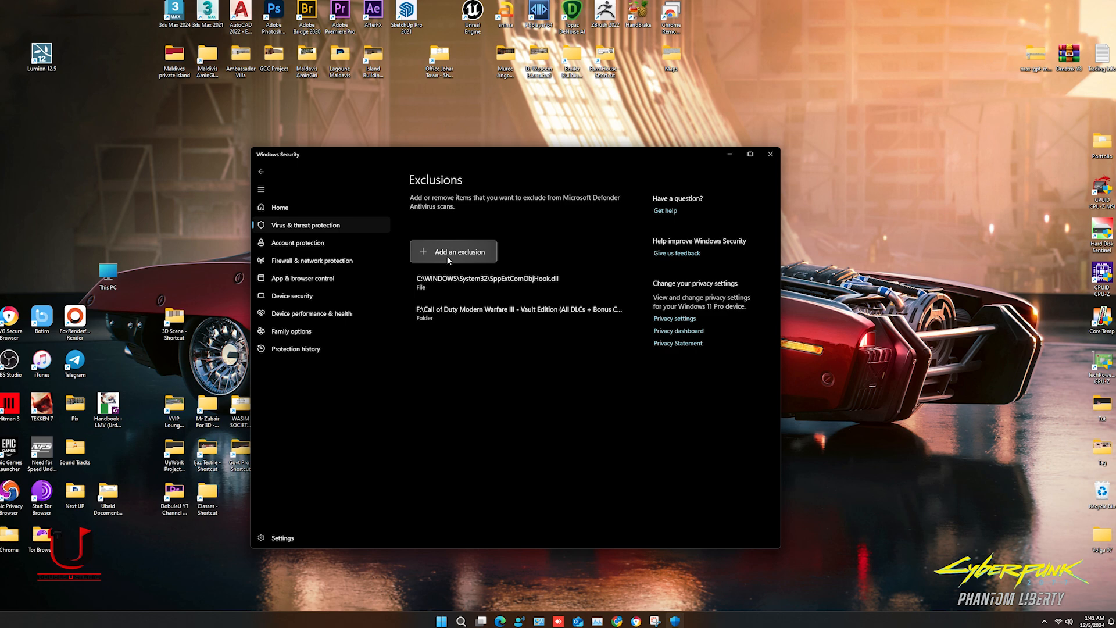
pyautogui.click(453, 251)
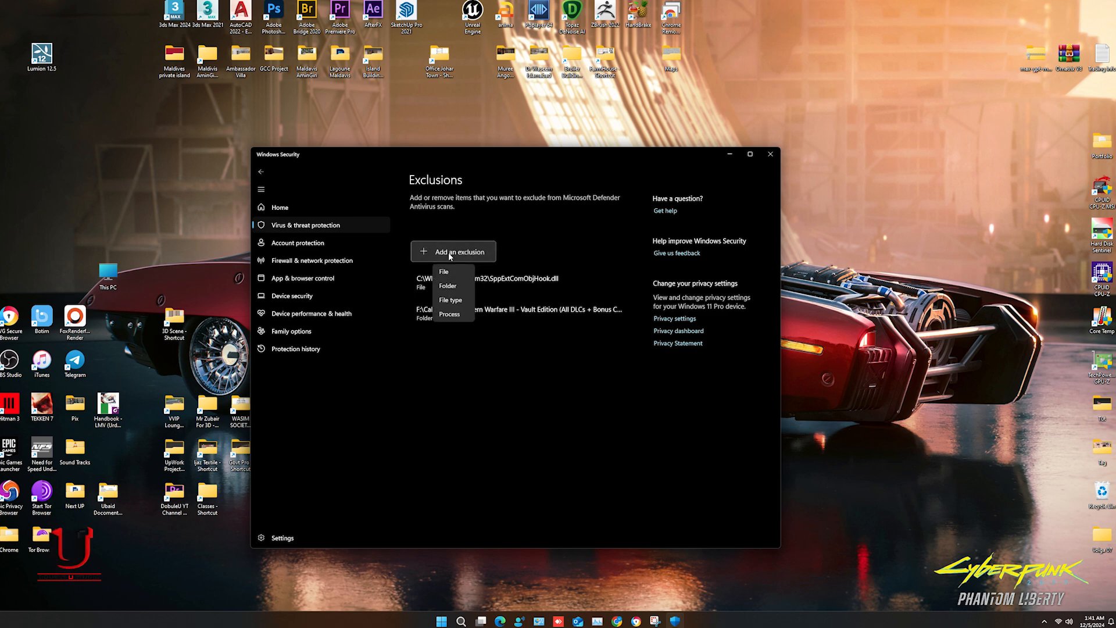
pyautogui.moveTo(447, 285)
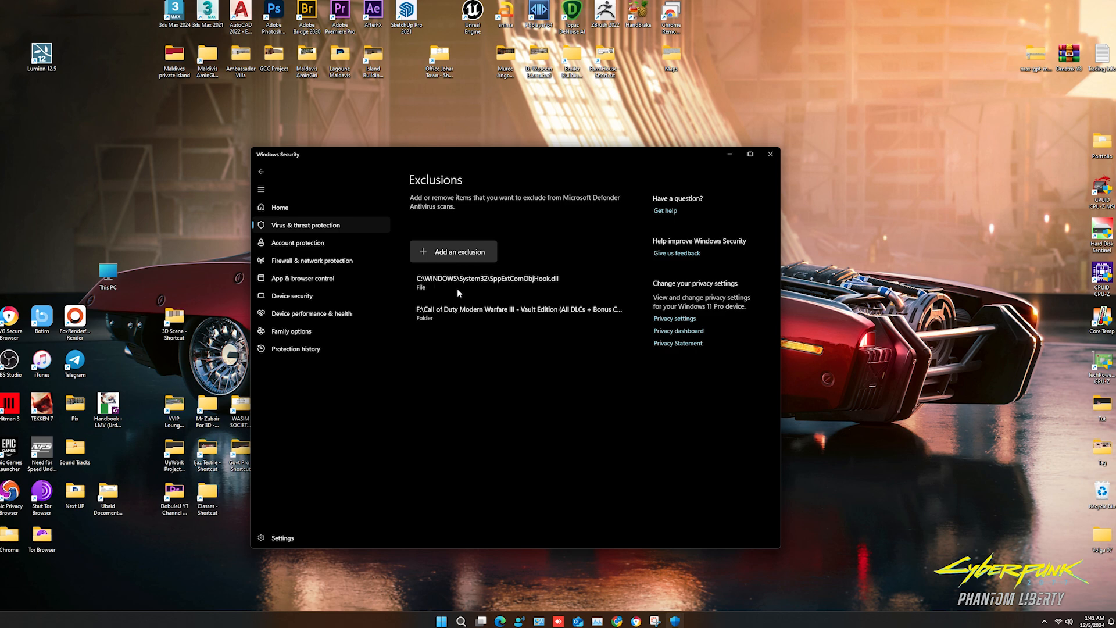
pyautogui.click(453, 251)
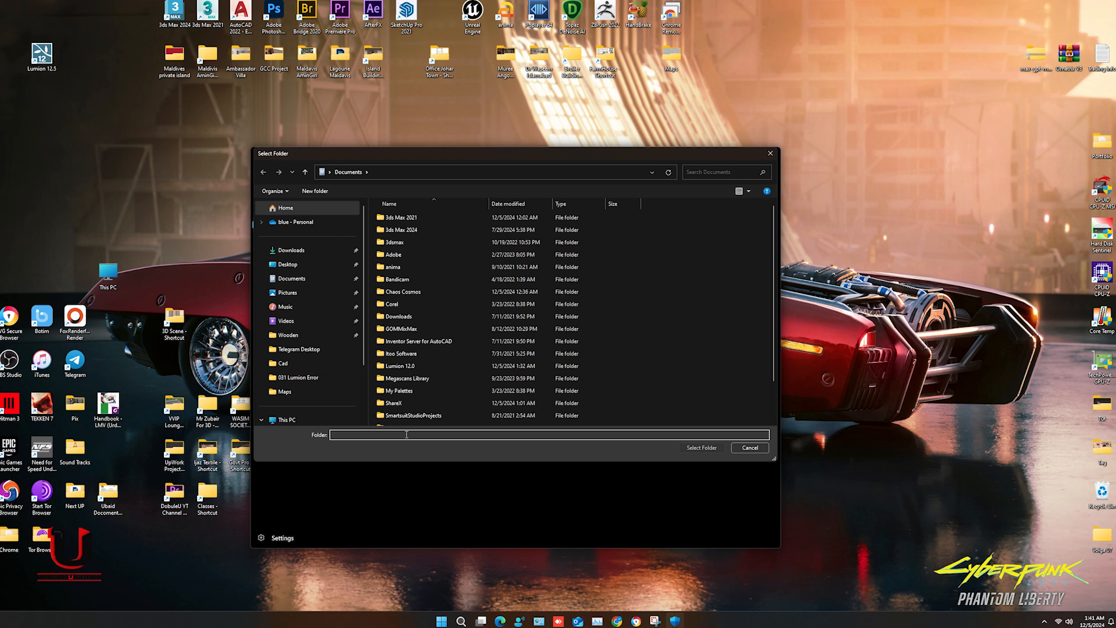
pyautogui.rightClick(406, 435)
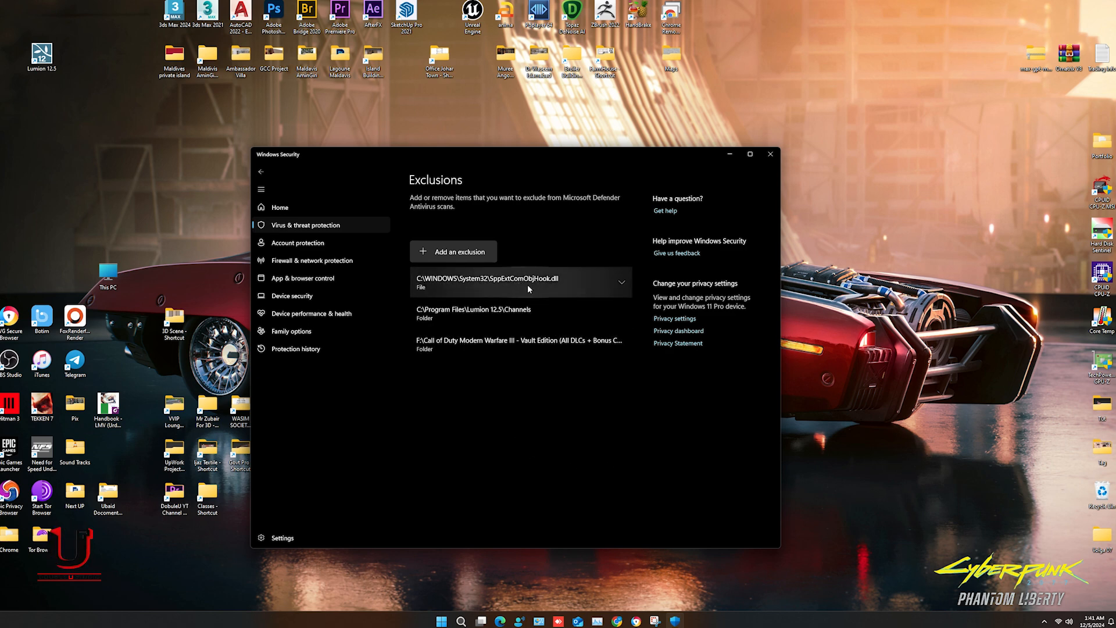
pyautogui.moveTo(559, 479)
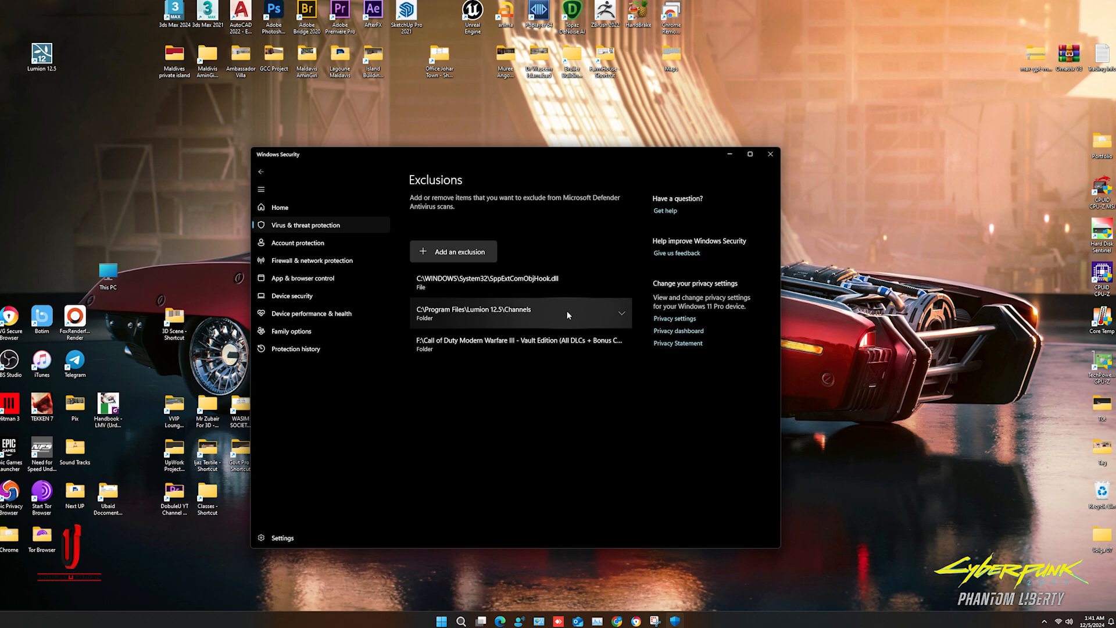
pyautogui.moveTo(770, 153)
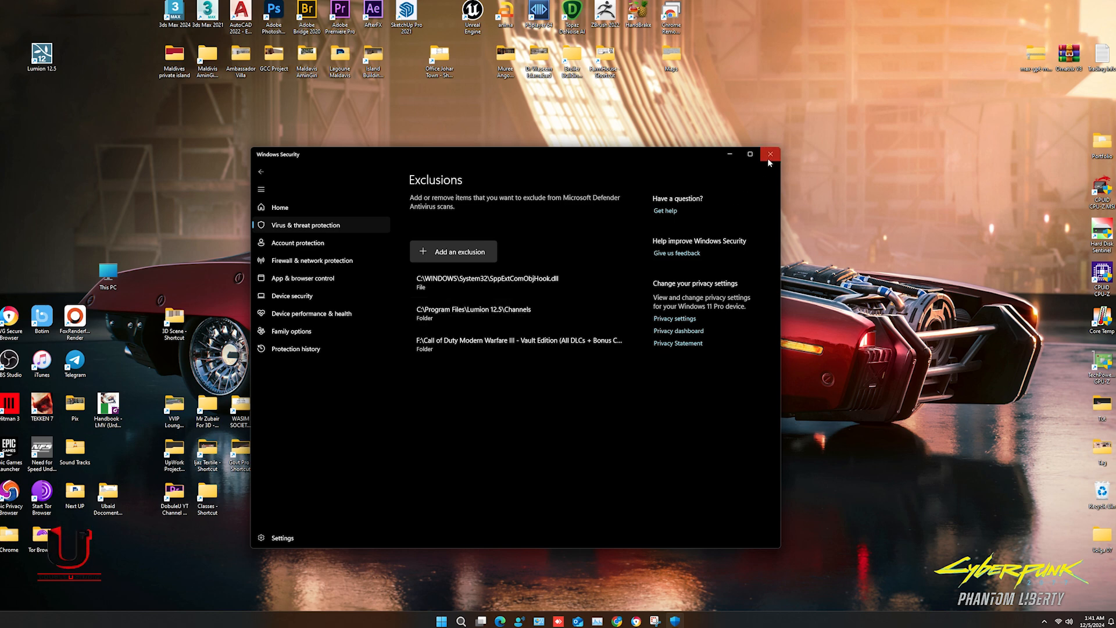
pyautogui.click(768, 154)
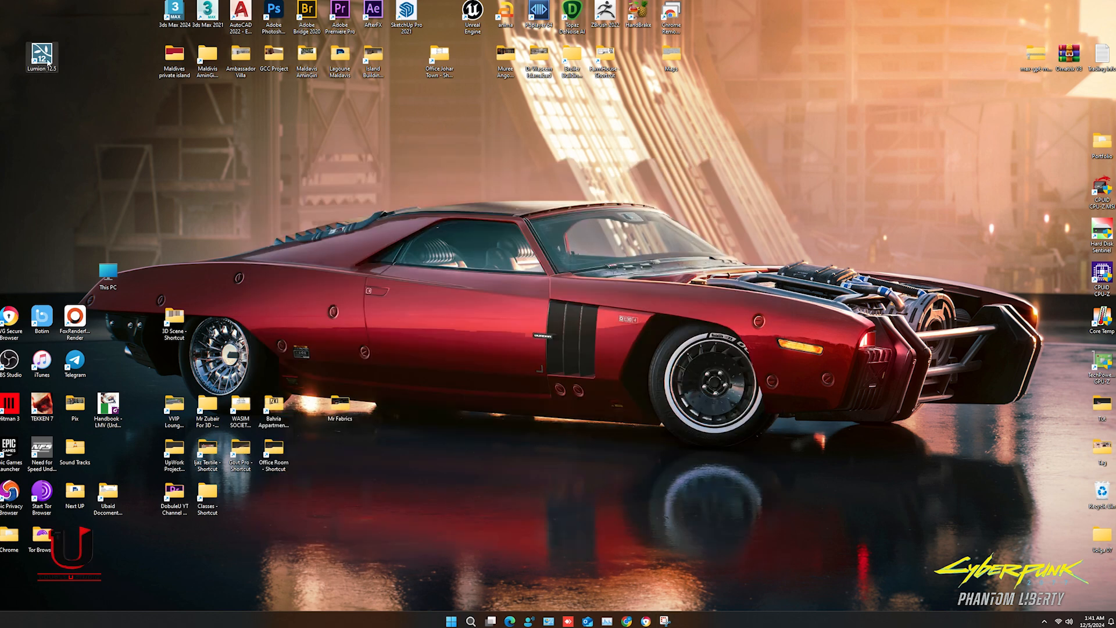
# - Launch Lumion 12.5 from its desktop shortcut
pyautogui.doubleClick(42, 57)
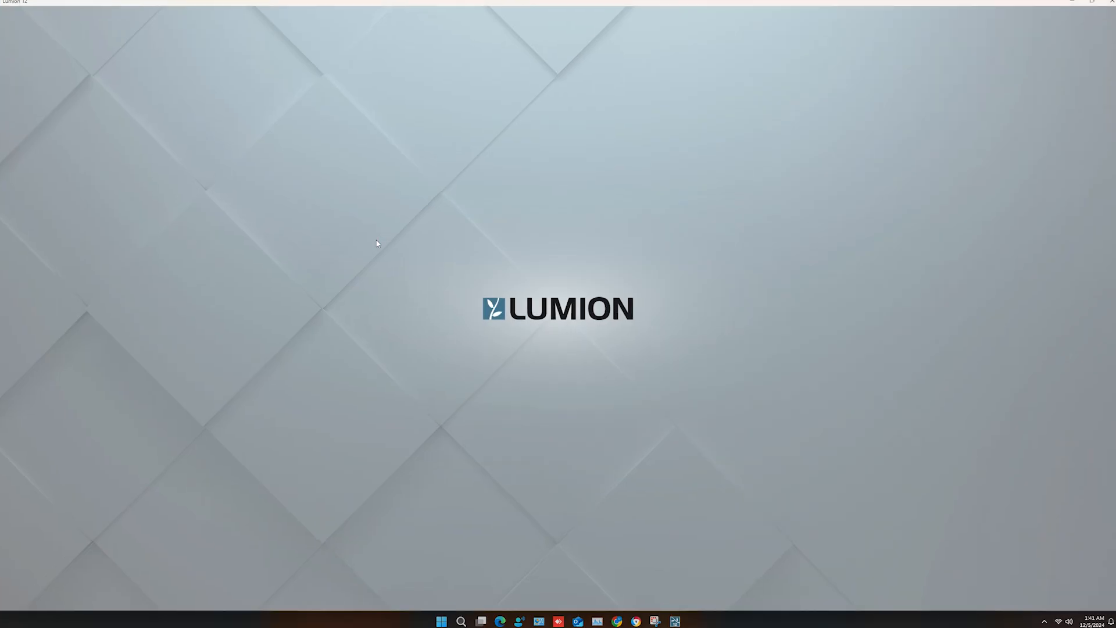
pyautogui.moveTo(381, 245)
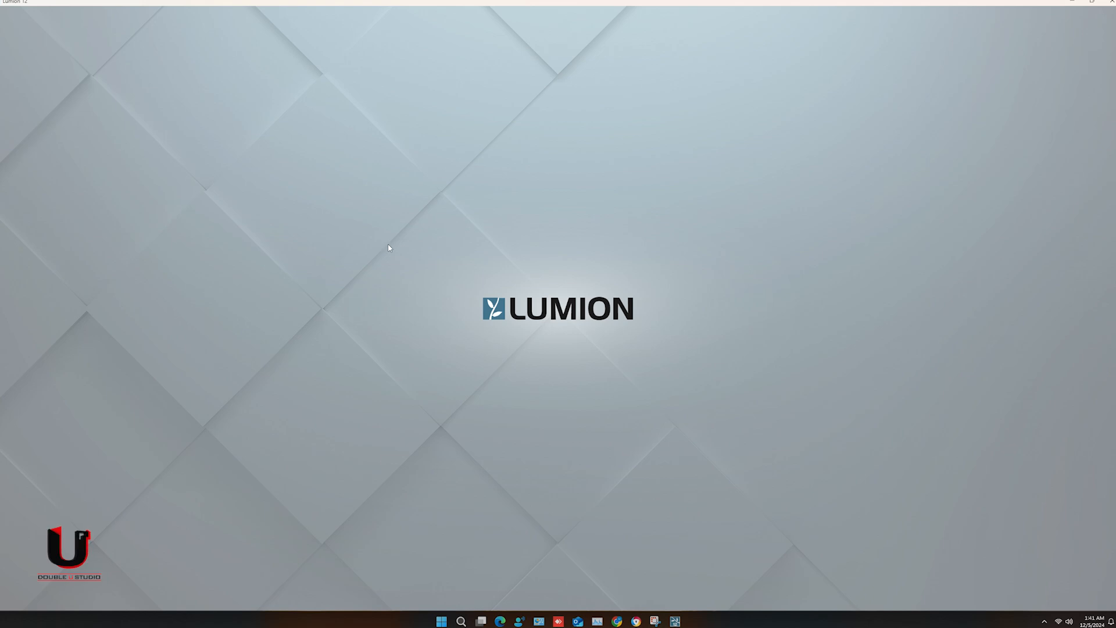
pyautogui.moveTo(396, 250)
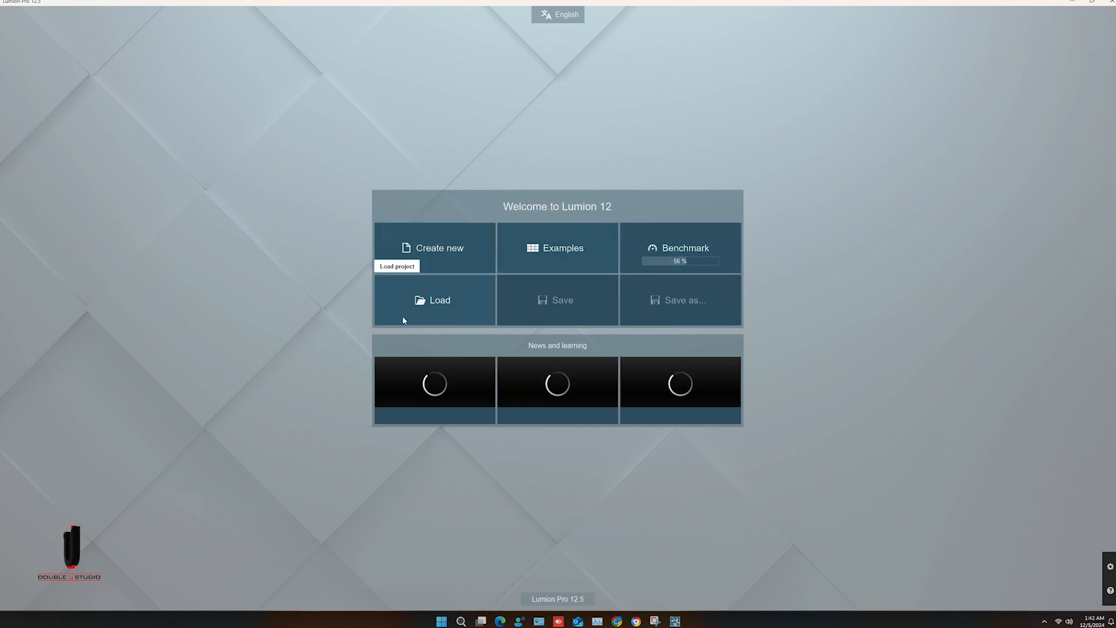
# - Choose Examples on the welcome screen and load the Streetscape scene
pyautogui.click(557, 248)
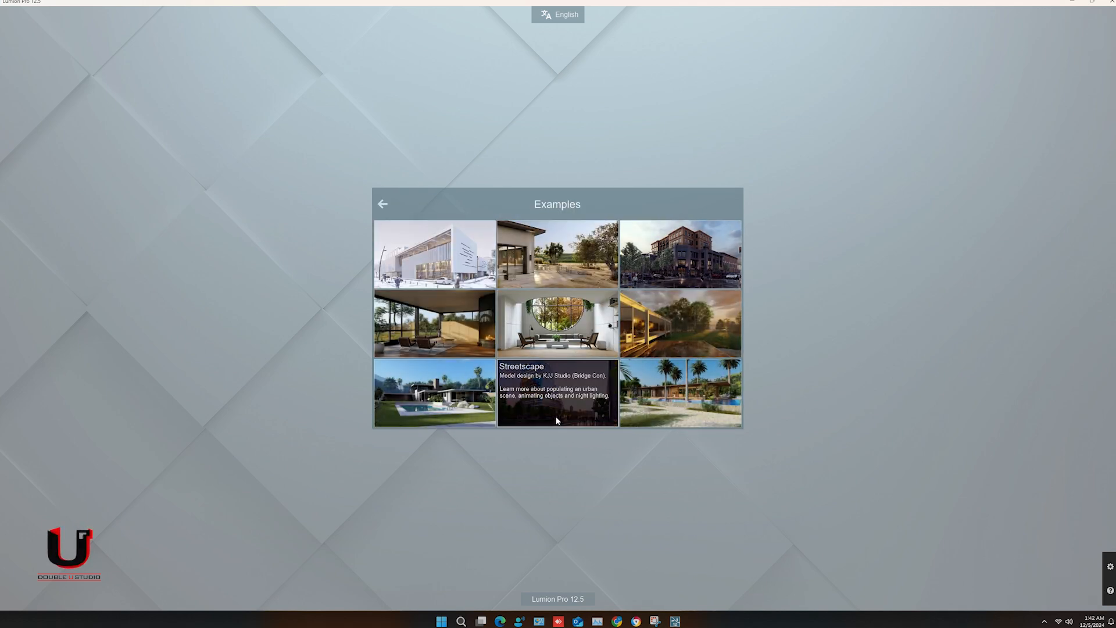
pyautogui.click(557, 393)
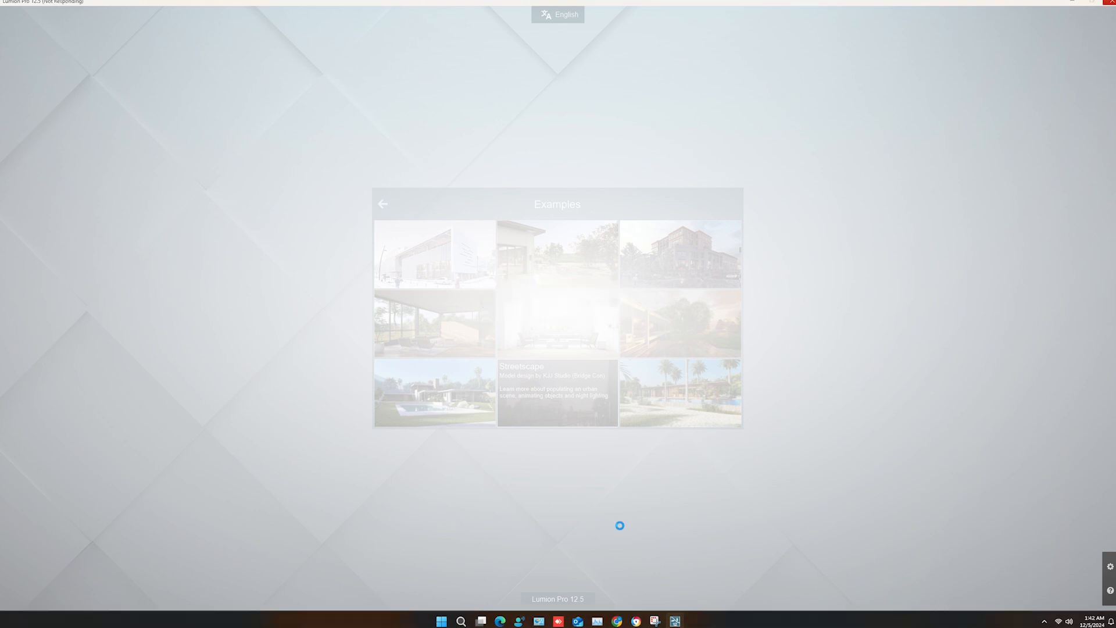
pyautogui.click(557, 392)
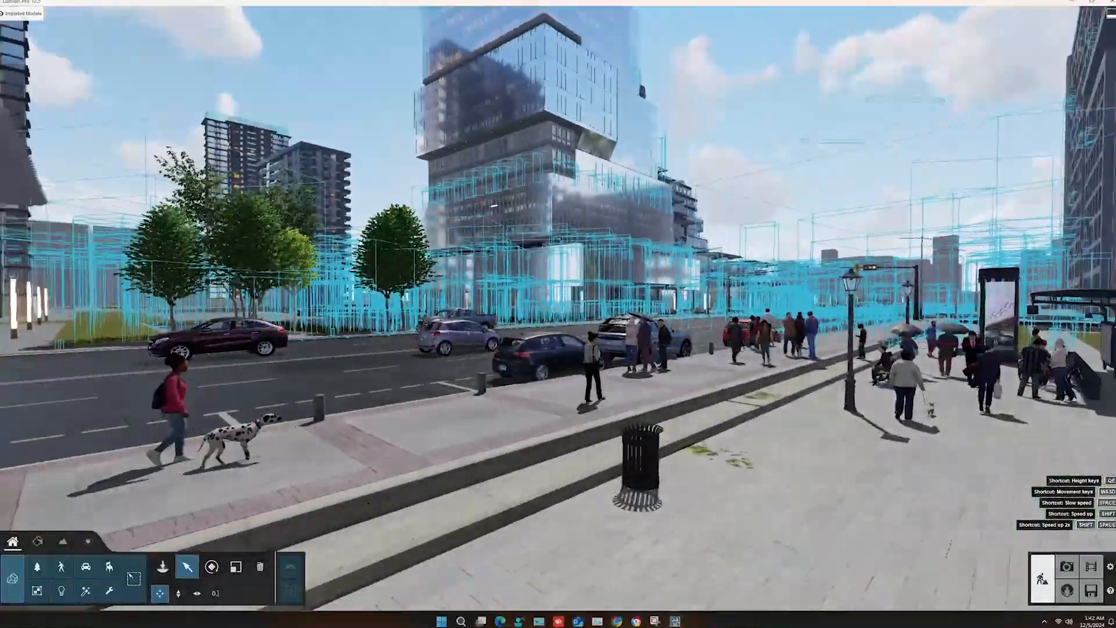